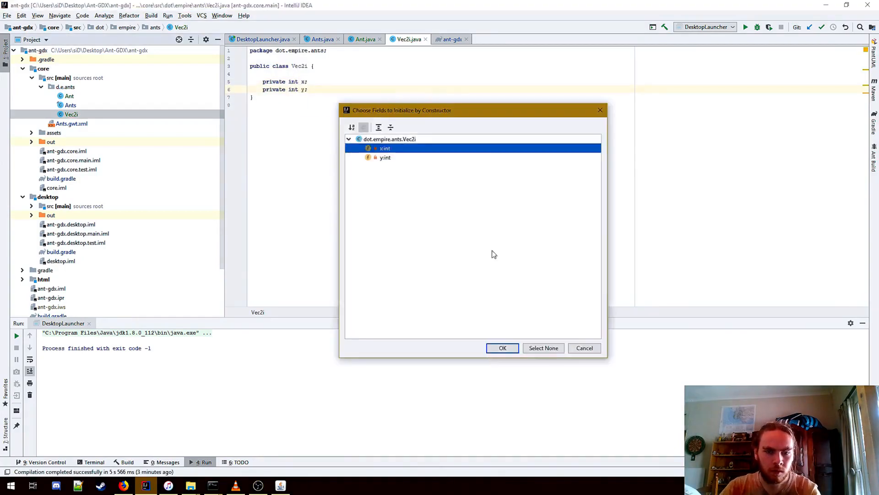
Step: Confirm the Generate Constructor dialog to create a Vec2i constructor initialising x and y
left_click(501, 348)
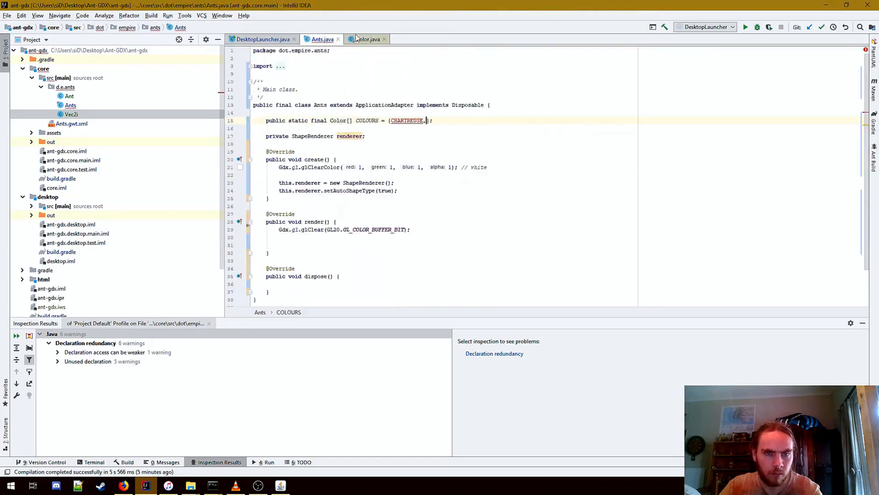
Step: Add GOLD, TAN, SCARLET, PINK, VIOLET to COLOURS and declare WIDTH = 800
type("GOLD,TAN,SCARLET,PINK,VIOLET")
type("private int[][] field;")
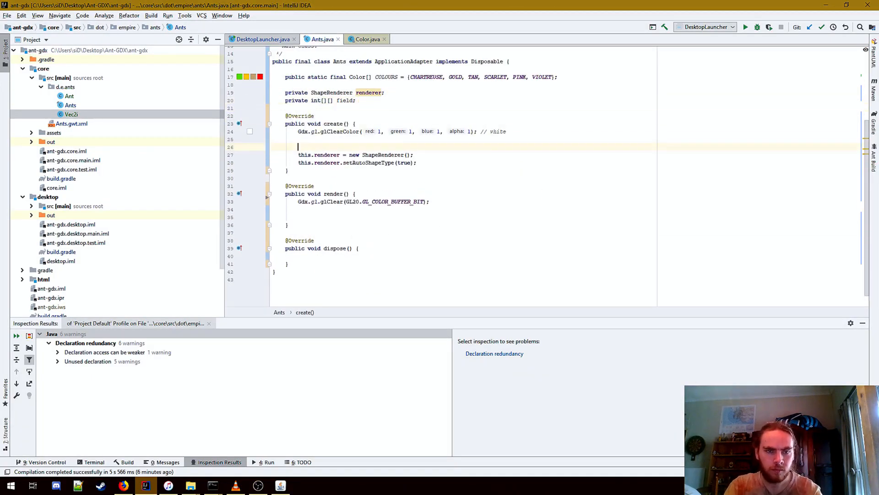
type("public static final int WIDTH = 800;")
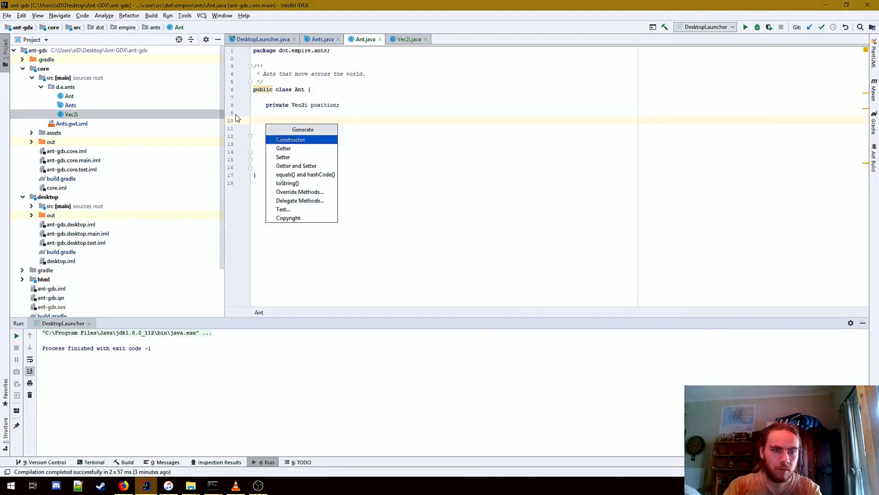
Step: Generate Ant's constructor, return Ants.COLOURS[colour] from getColour, and add a Vec2i direction field
left_click(291, 140)
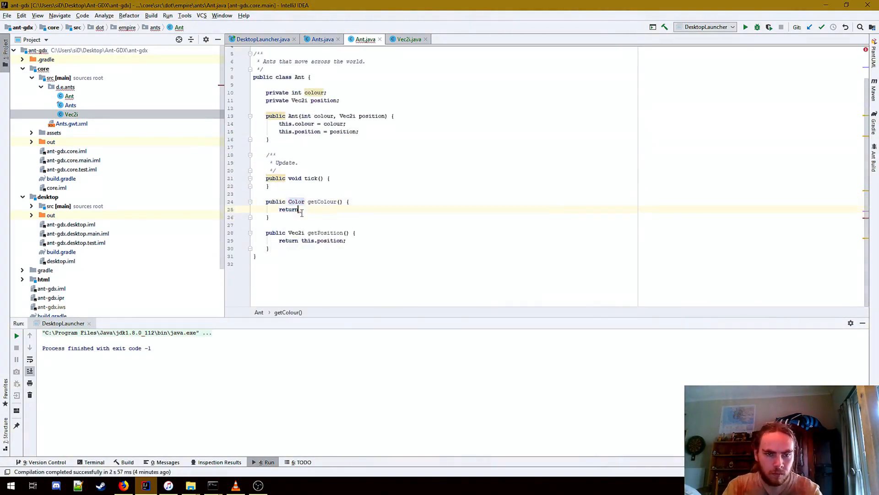
type("Ants.COLOURS[colour];")
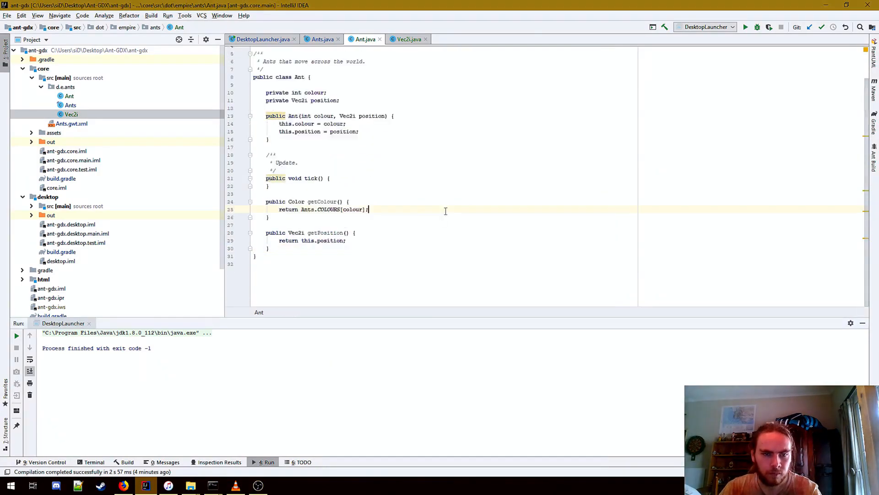
type("private Vec2i direction;")
type("* Tic")
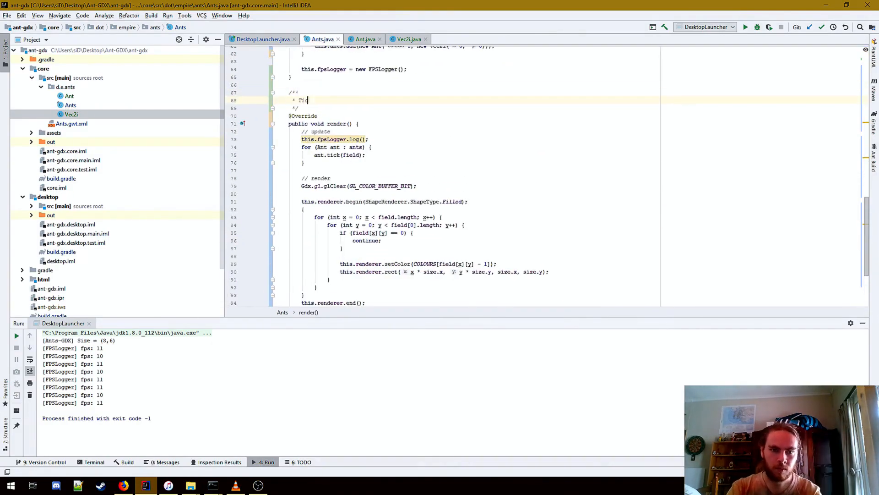
Step: Switch to the Vec2i class source to add the add method
left_click(409, 39)
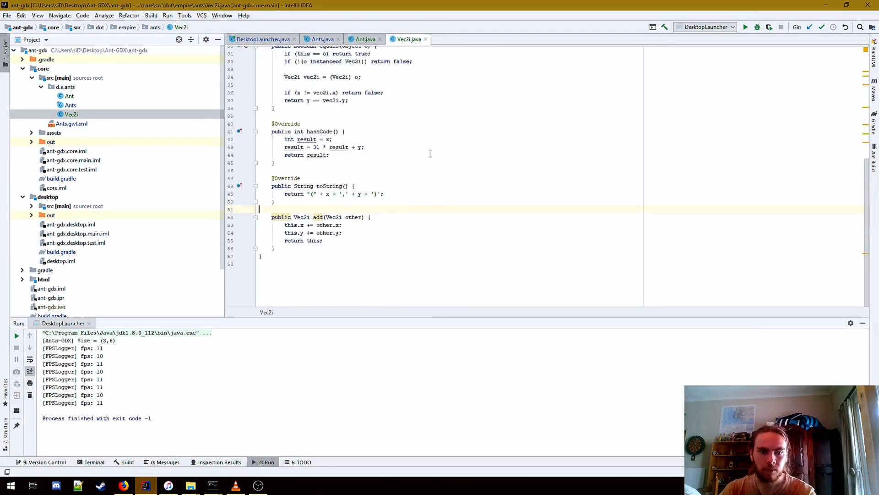